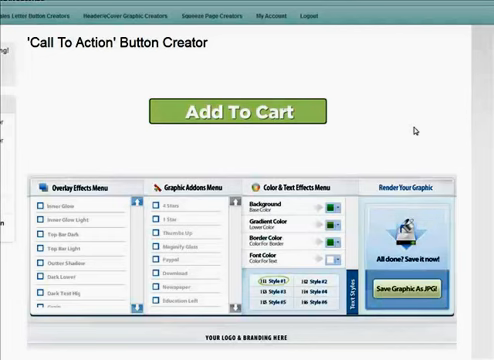
mouse_move(284, 146)
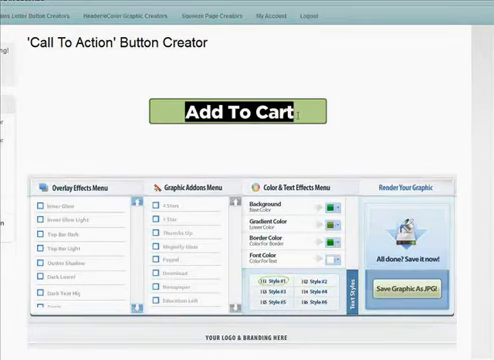
Reach the Color & Text Effects Menu to restyle the button as a blue 'Download Now!'
scroll(down, 3)
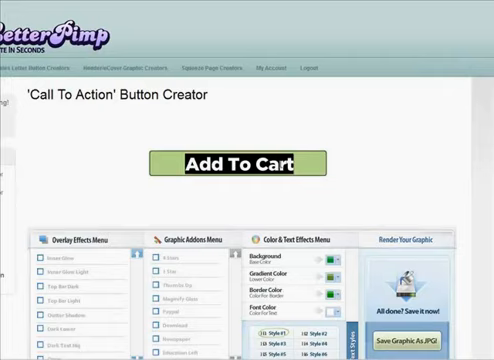
scroll(down, 3)
text(Download Now!)
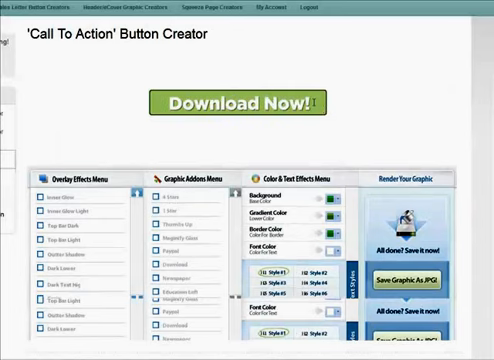
click(328, 198)
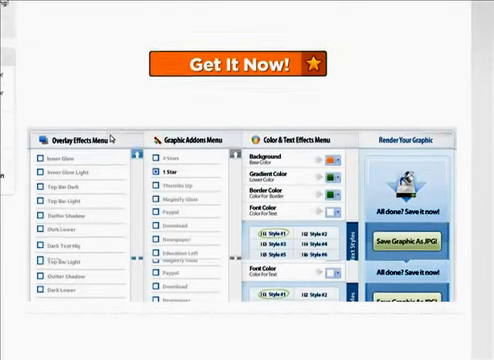
scroll(down, 3)
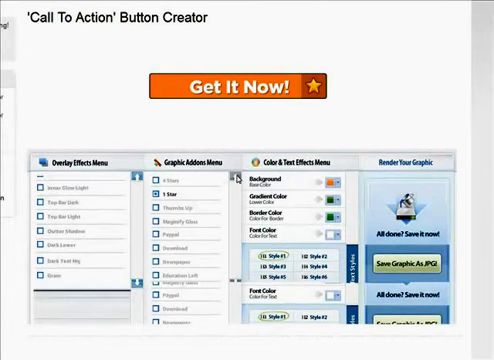
scroll(down, 3)
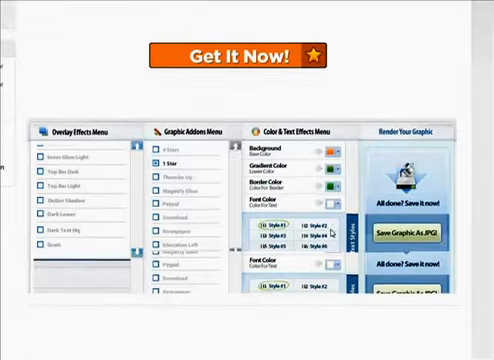